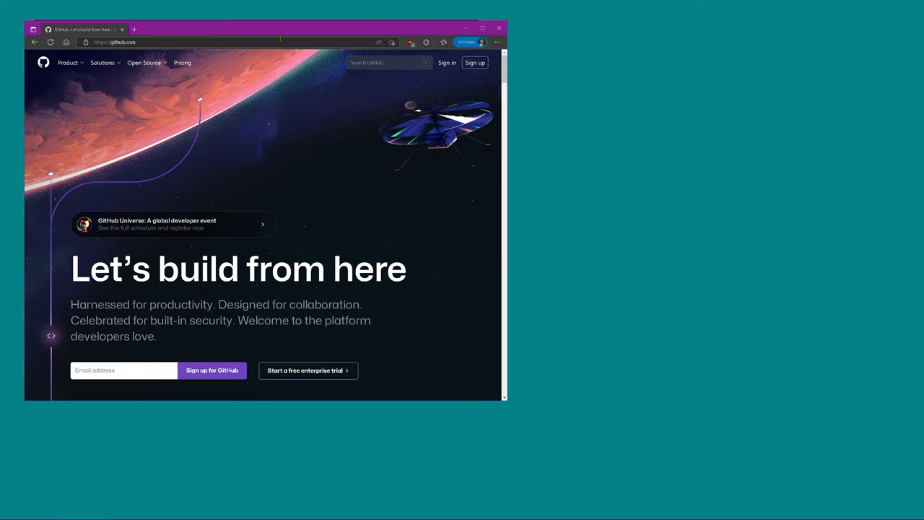
- Search GitHub for 'anikom15/plut' and open the plut repository result
{"action": "left_click", "coordinate": [389, 63]}
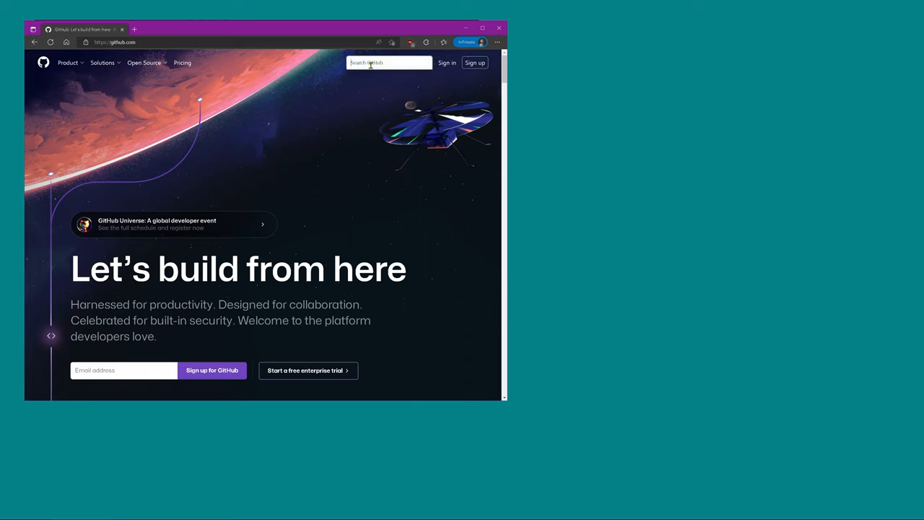
{"action": "type", "text": "anikom15/plut"}
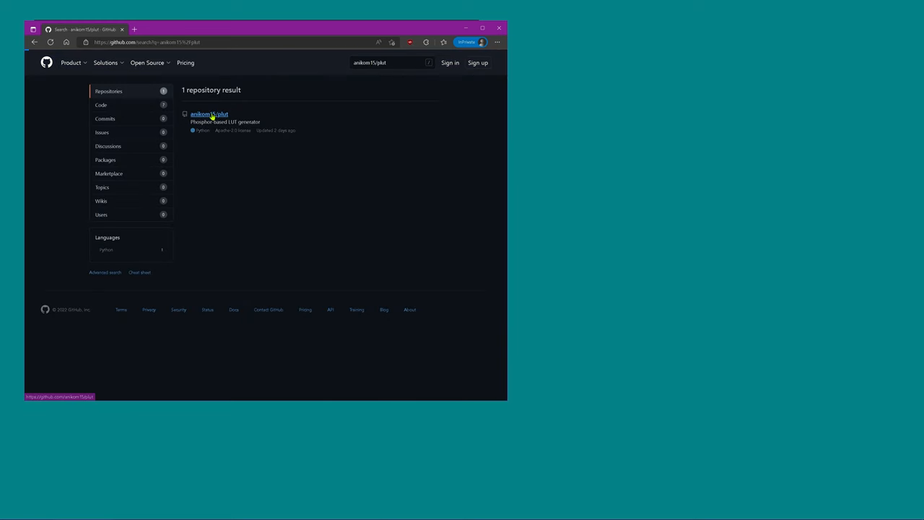
{"action": "left_click", "coordinate": [208, 113]}
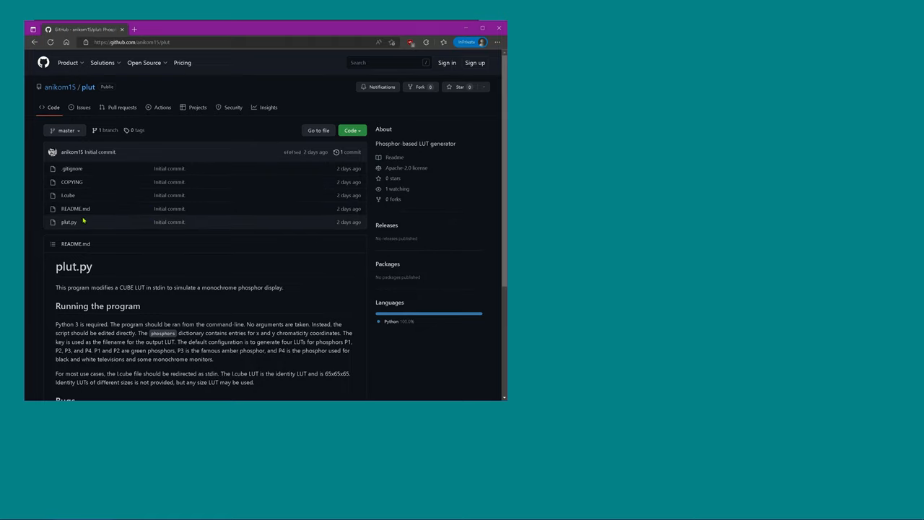
{"action": "mouse_move", "coordinate": [235, 498]}
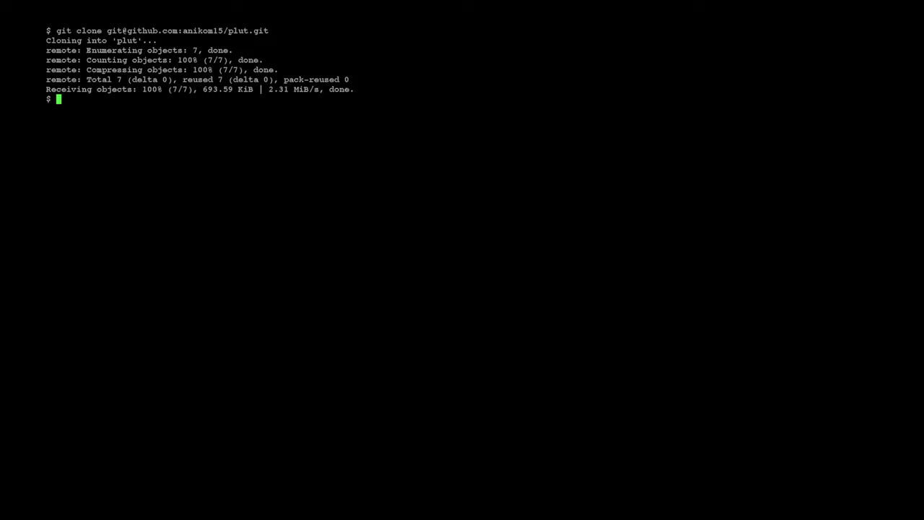
- Change into the cloned plut folder and open plut.py in vim
{"action": "type", "text": "cd plut"}
{"action": "type", "text": "ls"}
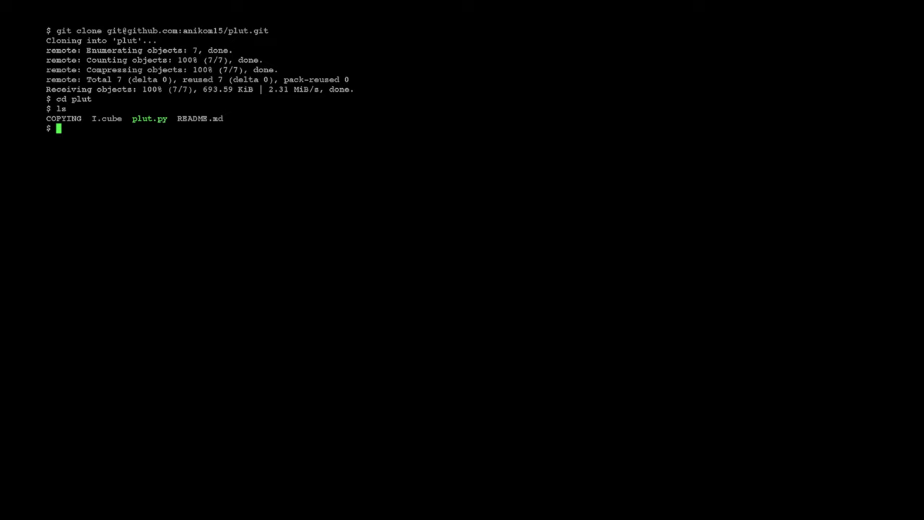
{"action": "type", "text": "vi plut.py"}
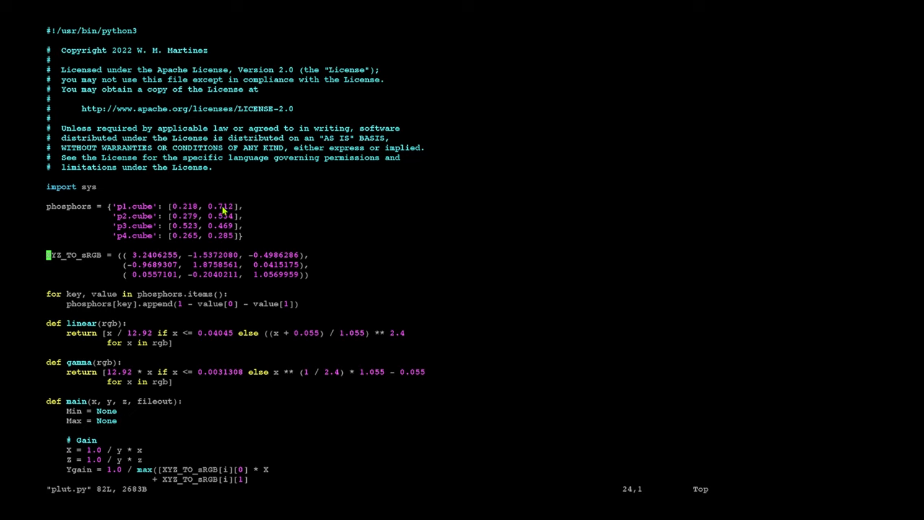
{"action": "mouse_move", "coordinate": [201, 210]}
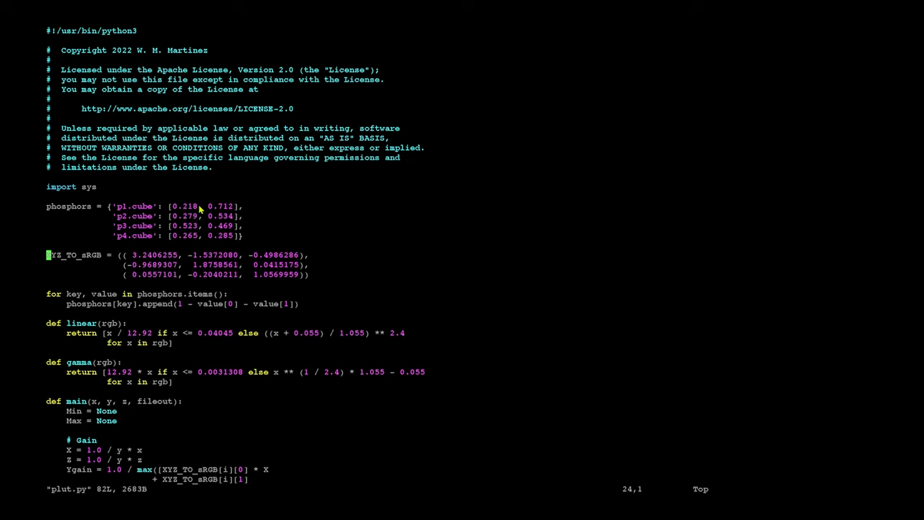
{"action": "mouse_move", "coordinate": [65, 255]}
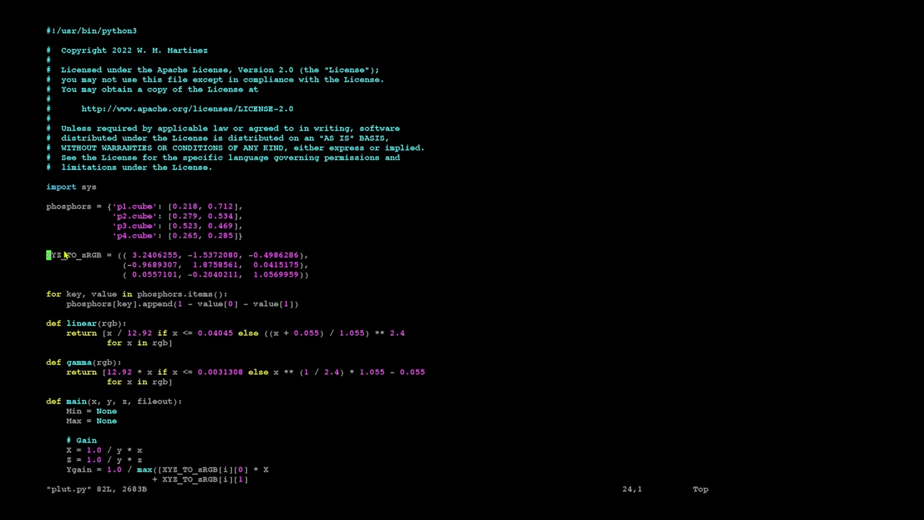
{"action": "mouse_move", "coordinate": [58, 261]}
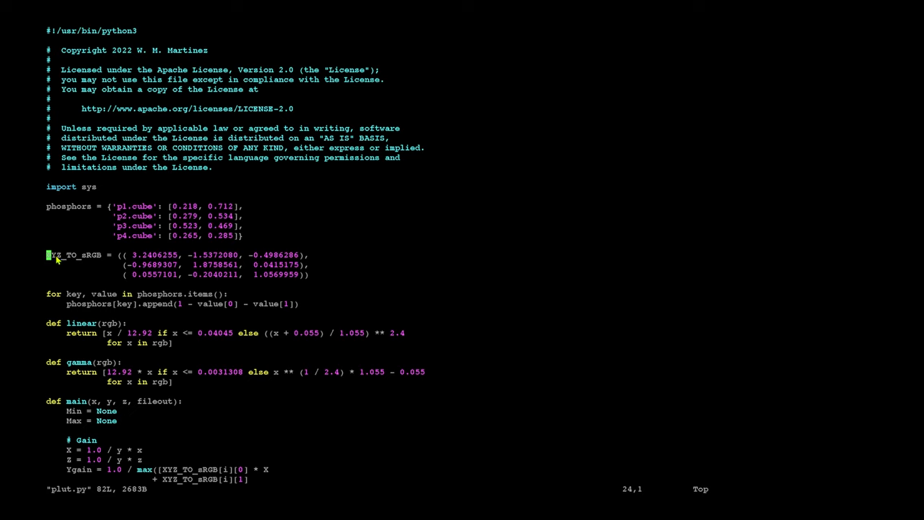
{"action": "mouse_move", "coordinate": [383, 276]}
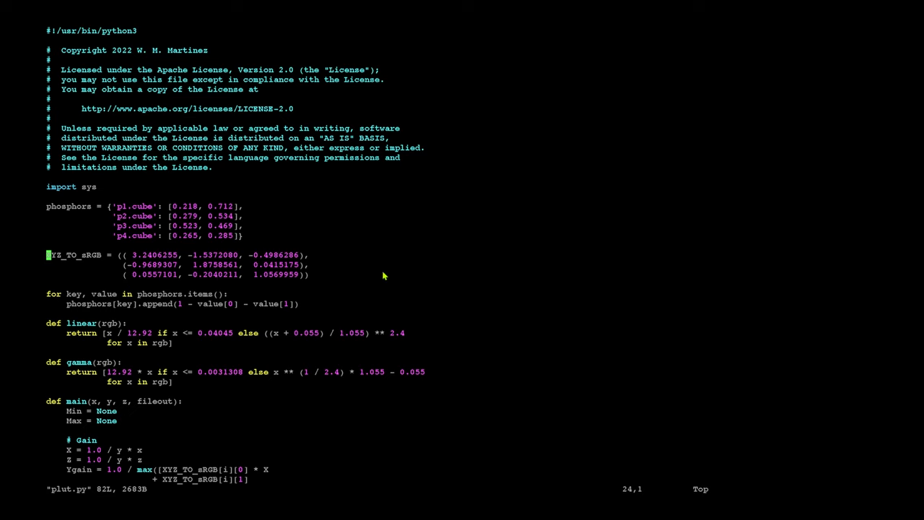
{"action": "mouse_move", "coordinate": [81, 265]}
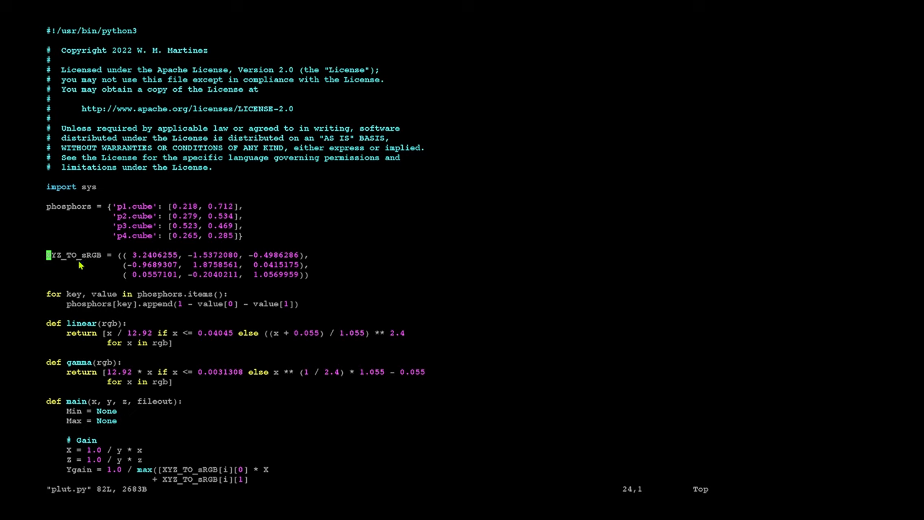
{"action": "mouse_move", "coordinate": [354, 278]}
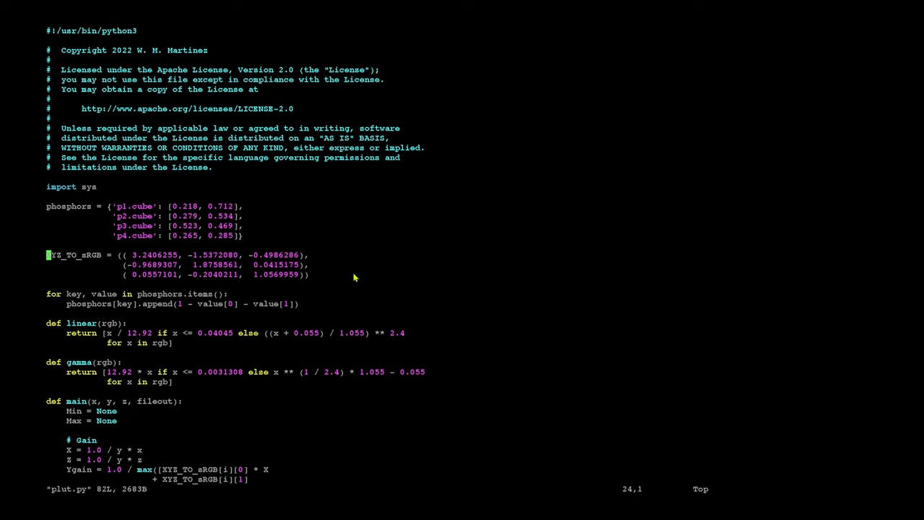
{"action": "mouse_move", "coordinate": [415, 274]}
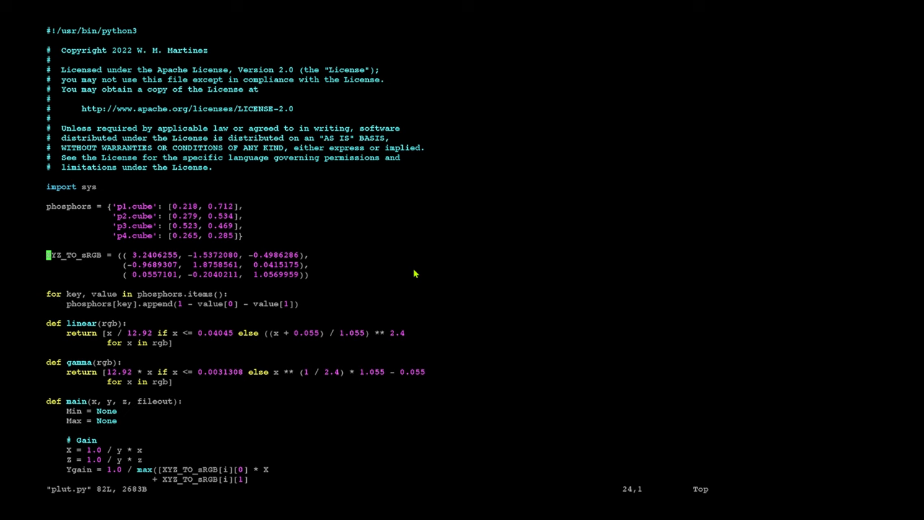
{"action": "scroll", "scroll_direction": "down", "scroll_amount": 3}
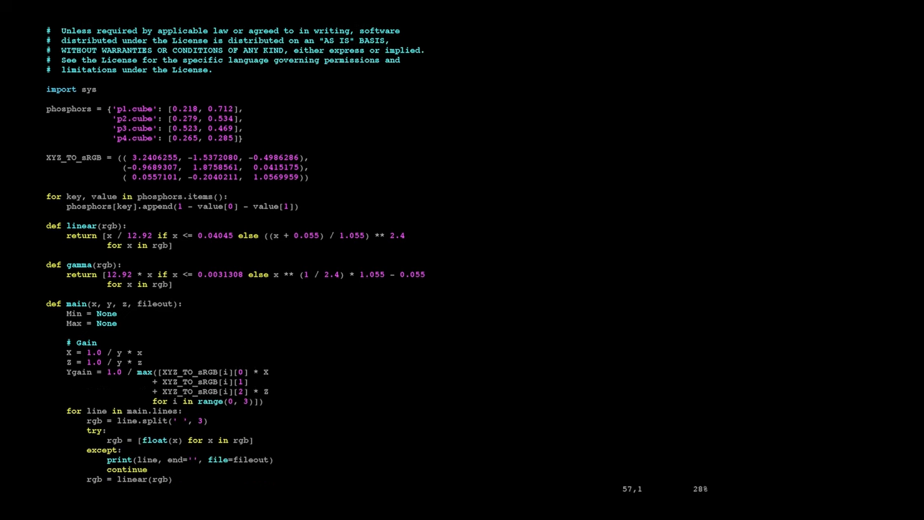
{"action": "scroll", "scroll_direction": "down", "scroll_amount": 3}
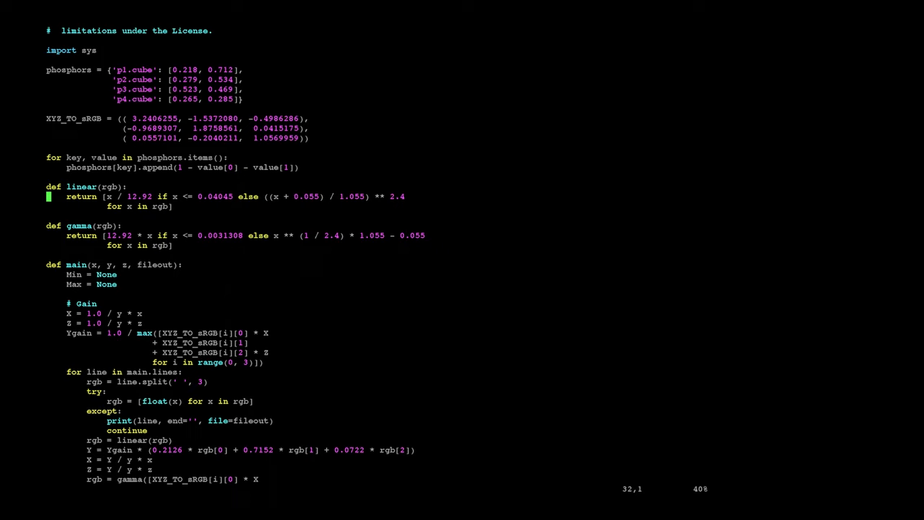
{"action": "key", "text": "Down"}
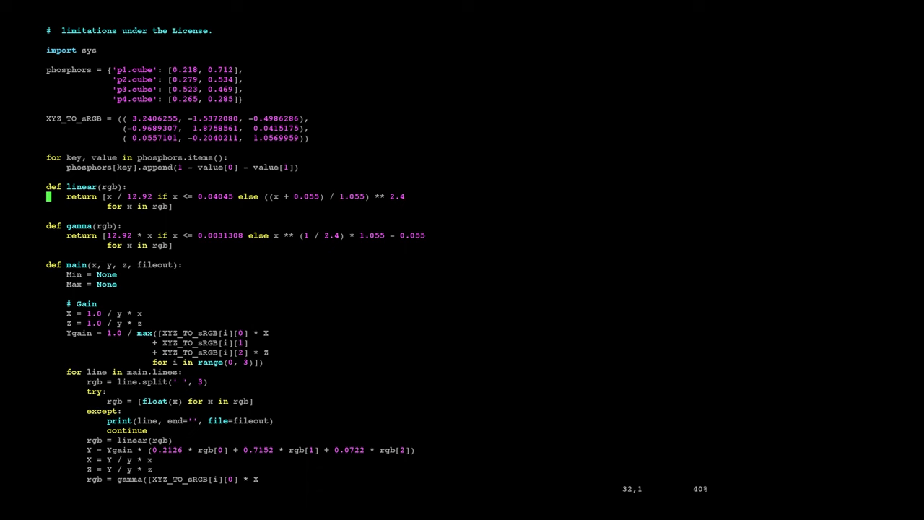
{"action": "key", "text": "Down"}
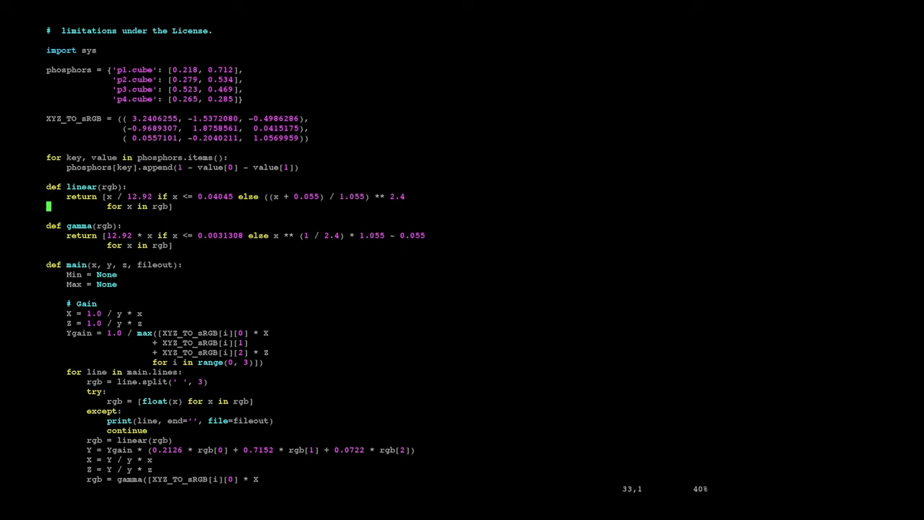
{"action": "scroll", "scroll_direction": "down", "scroll_amount": 3}
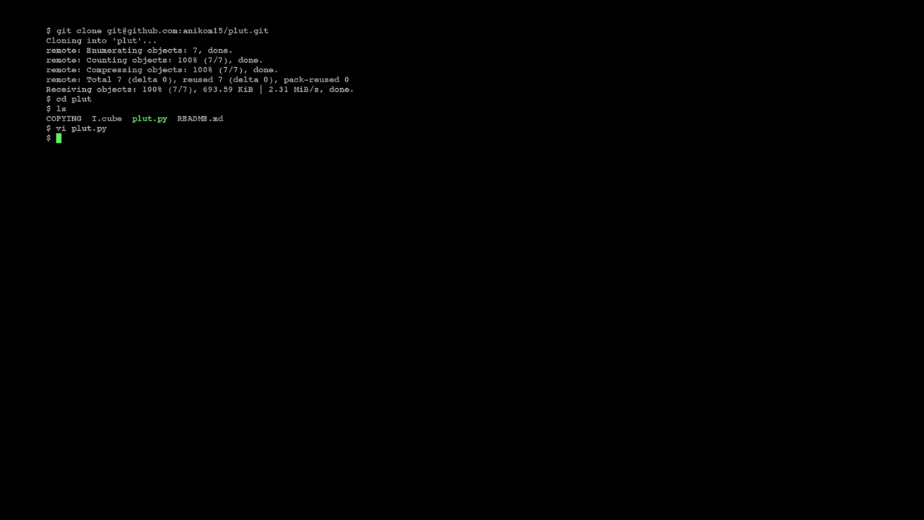
- Run './plut.py < I.cube' to generate phosphor LUTs p1.cube through p4.cube
{"action": "type", "text": ".py"}
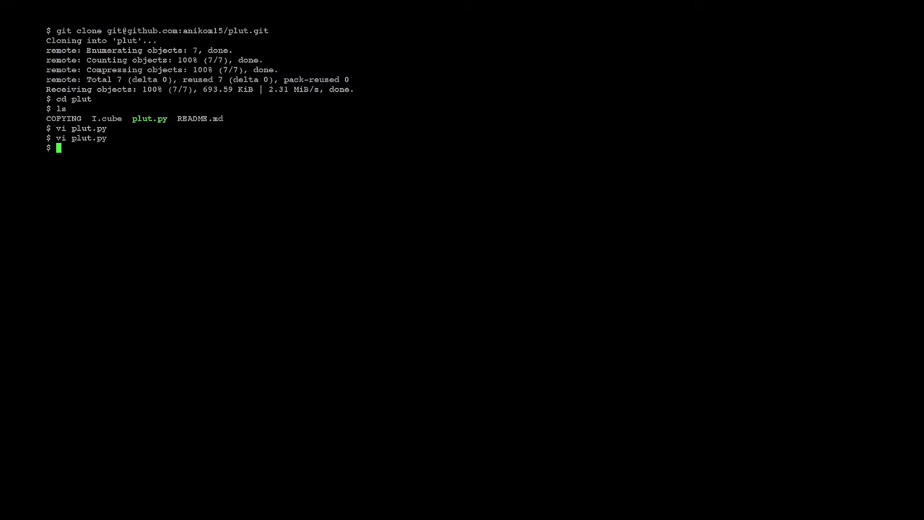
{"action": "type", "text": "./plut.py"}
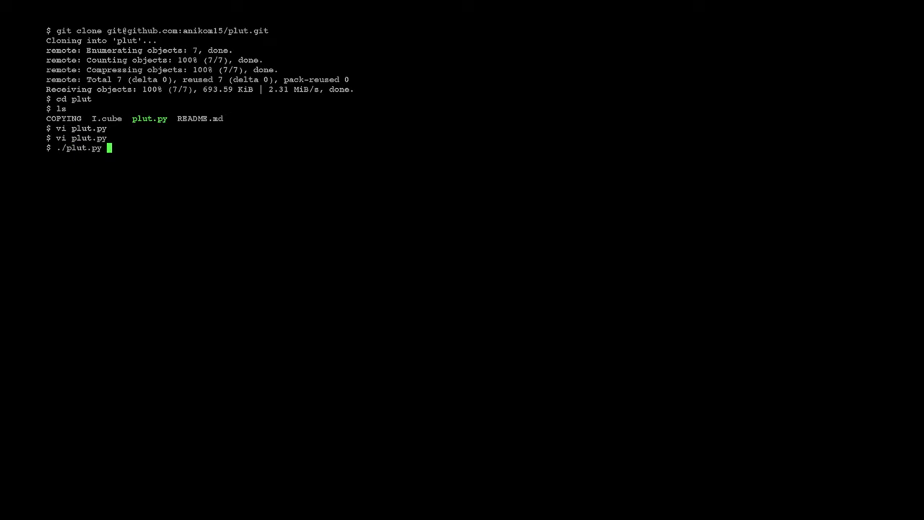
{"action": "type", "text": "<"}
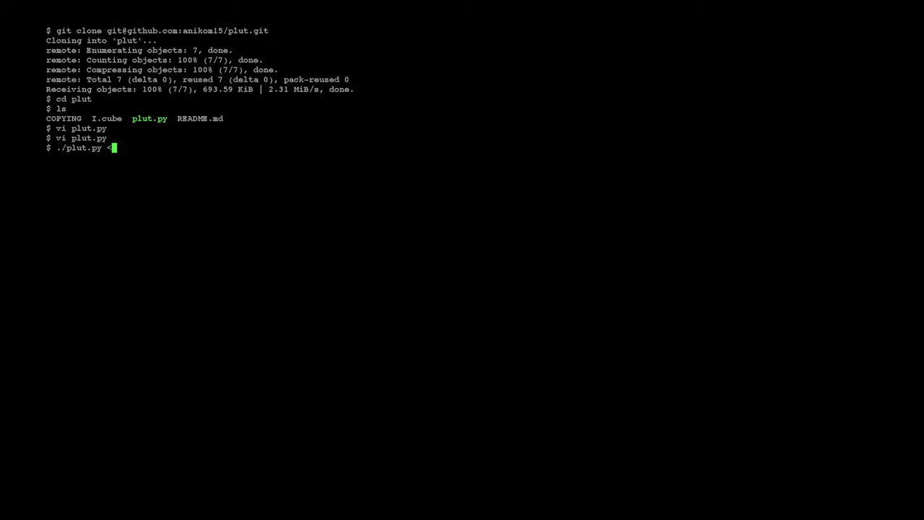
{"action": "type", "text": "I.cube"}
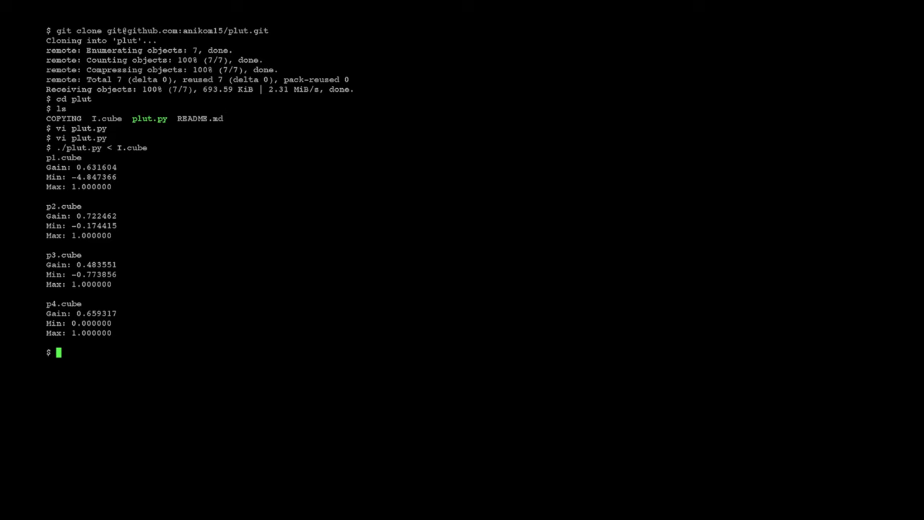
{"action": "type", "text": "vi"}
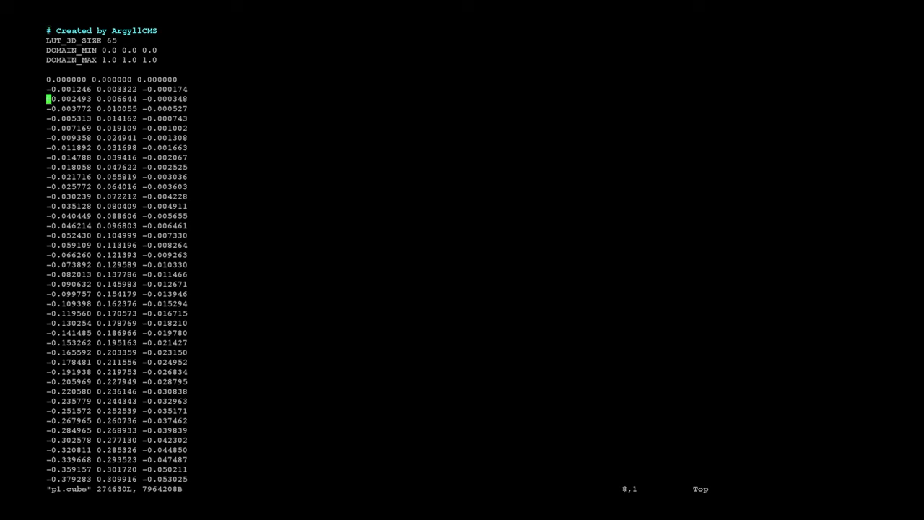
{"action": "scroll", "scroll_direction": "down", "scroll_amount": 3}
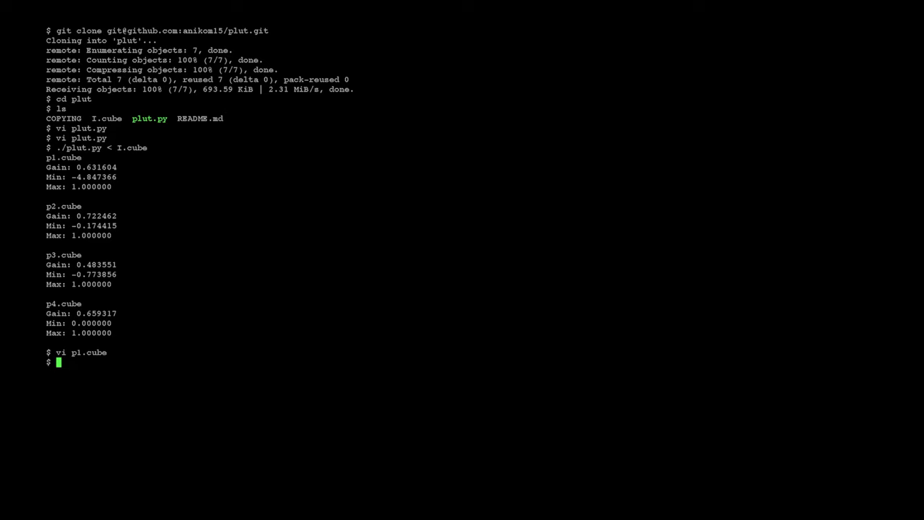
{"action": "mouse_move", "coordinate": [409, 207]}
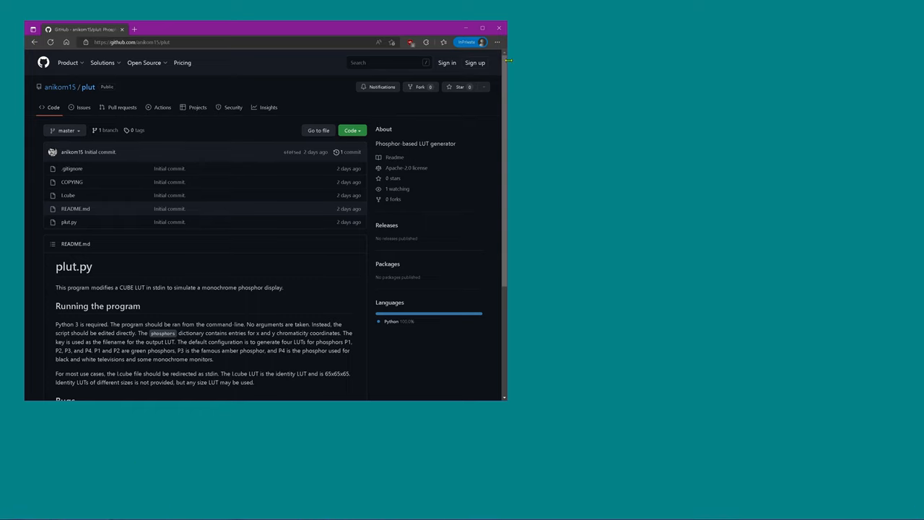
- Search GitHub for 'dwm_lut' and open the ledoge/dwm_lut repository
{"action": "left_click", "coordinate": [389, 62]}
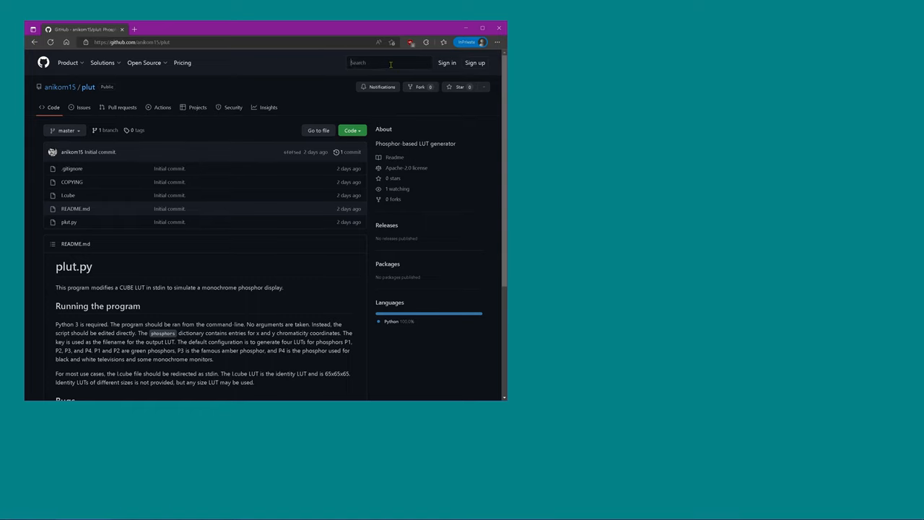
{"action": "type", "text": "dwm_lut"}
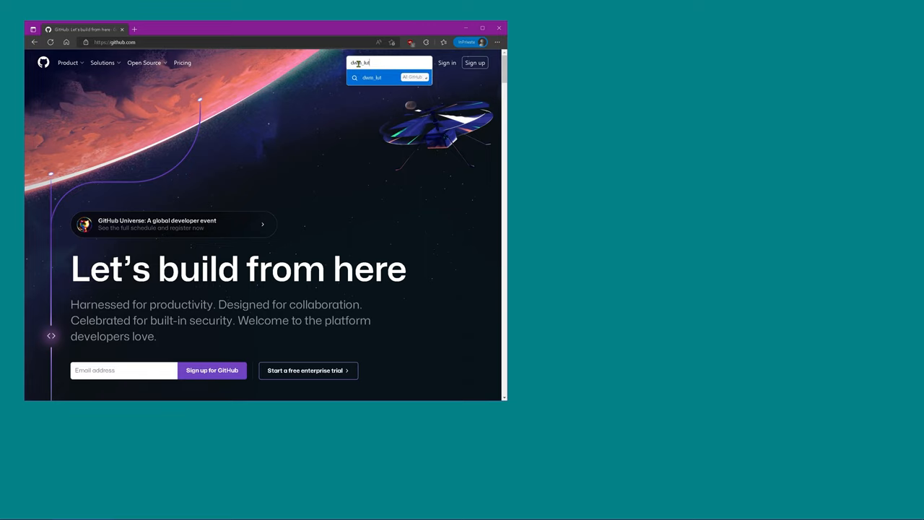
{"action": "left_click", "coordinate": [372, 77]}
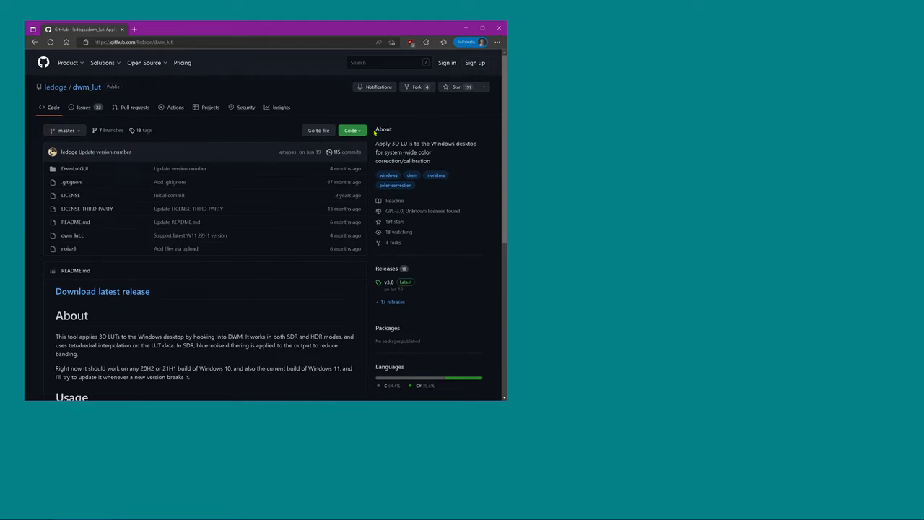
{"action": "mouse_move", "coordinate": [389, 282]}
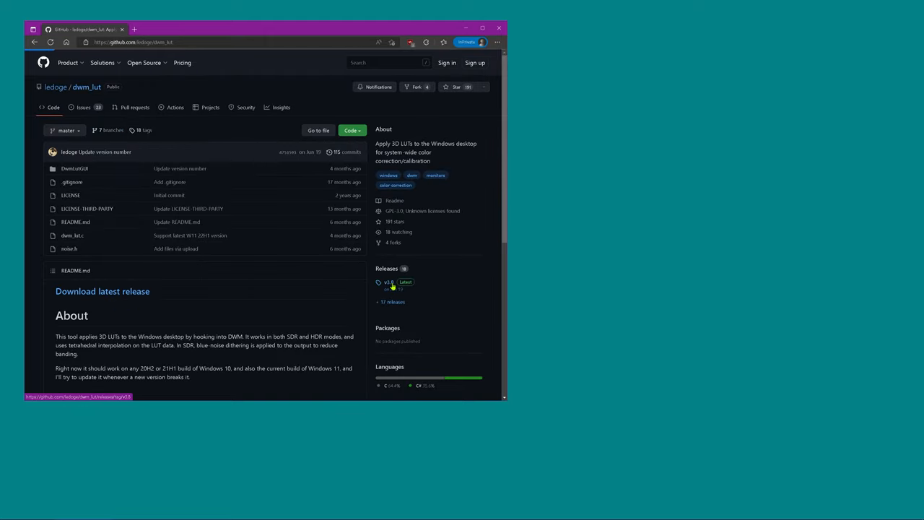
- Open the dwm_lut v3.8 Latest release page from the Releases sidebar
{"action": "left_click", "coordinate": [389, 282]}
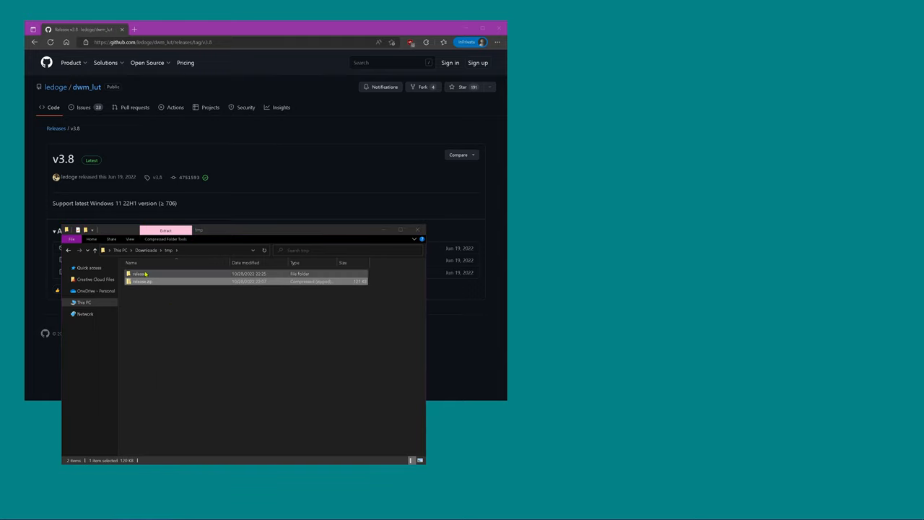
- Open the release folder, launch DwmLutGUI.exe, and browse for an SDR LUT file
{"action": "double_click", "coordinate": [141, 274]}
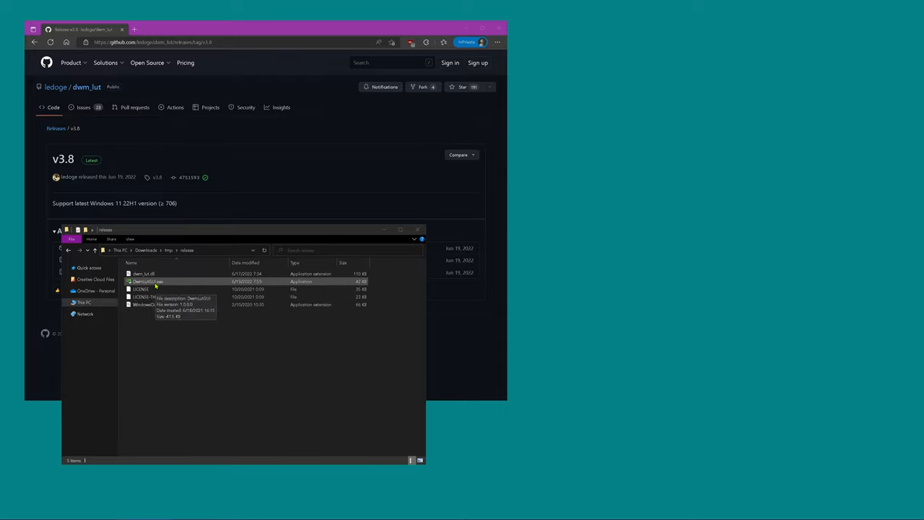
{"action": "double_click", "coordinate": [148, 281]}
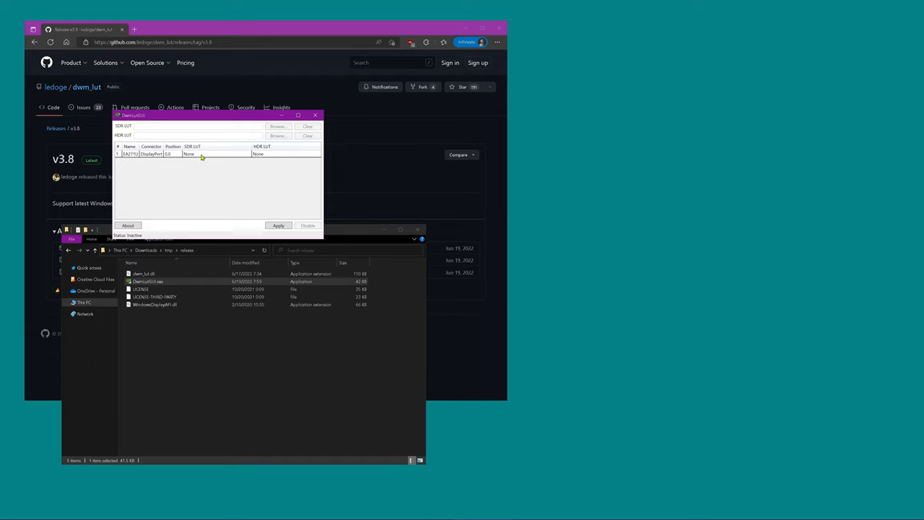
{"action": "mouse_move", "coordinate": [214, 217]}
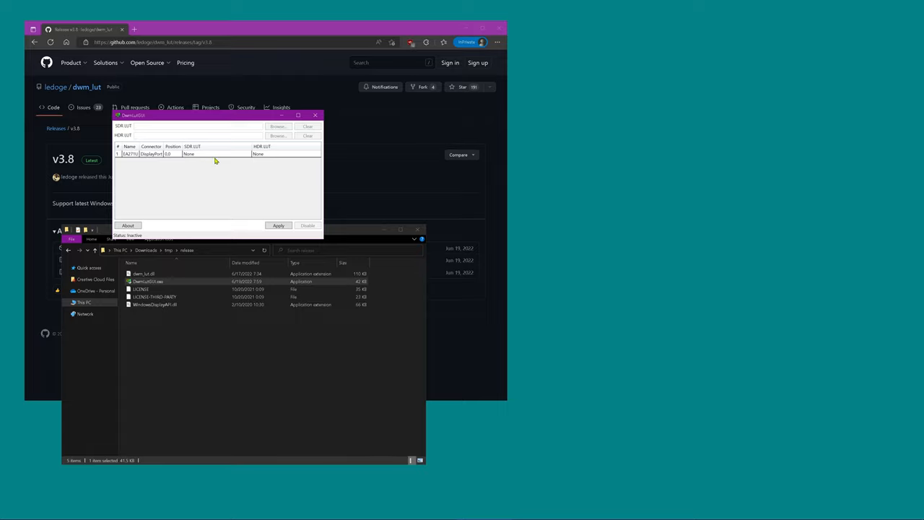
{"action": "left_click", "coordinate": [279, 127]}
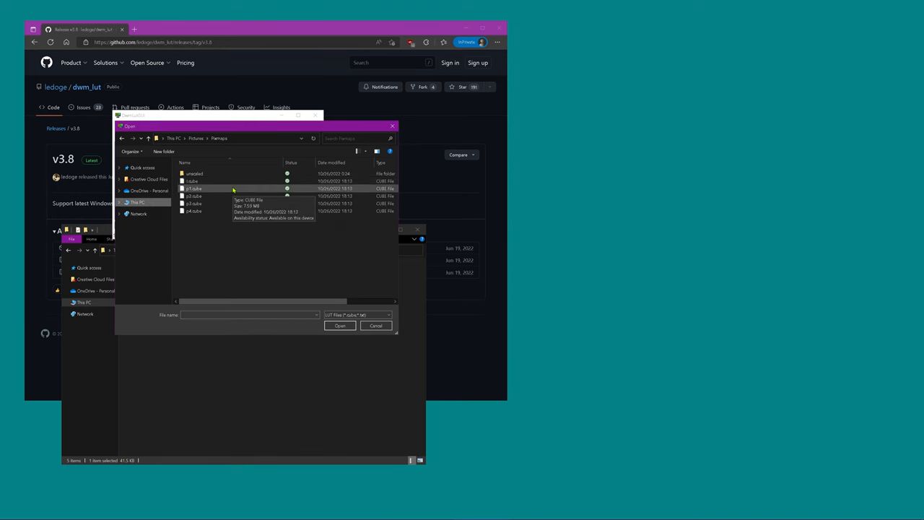
- Load p1.cube for the monitor and apply it, tinting the desktop green
{"action": "left_click", "coordinate": [340, 326]}
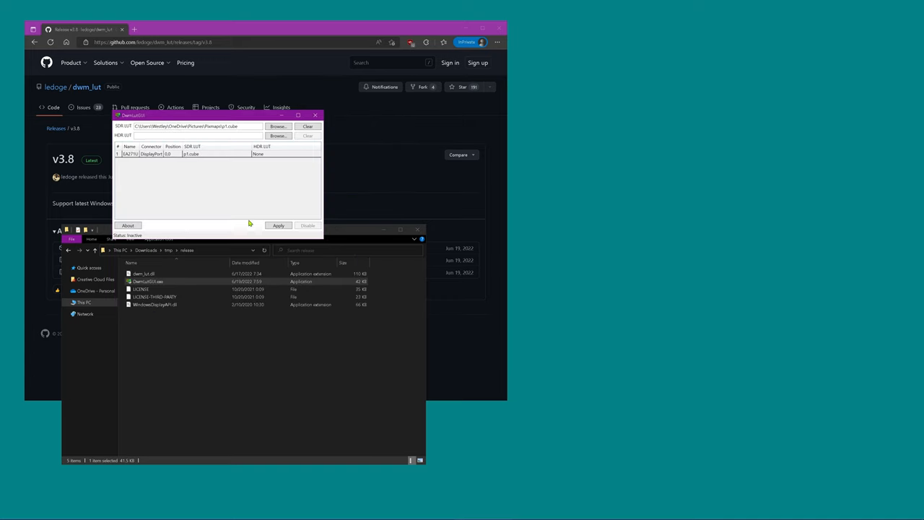
{"action": "left_click", "coordinate": [188, 154]}
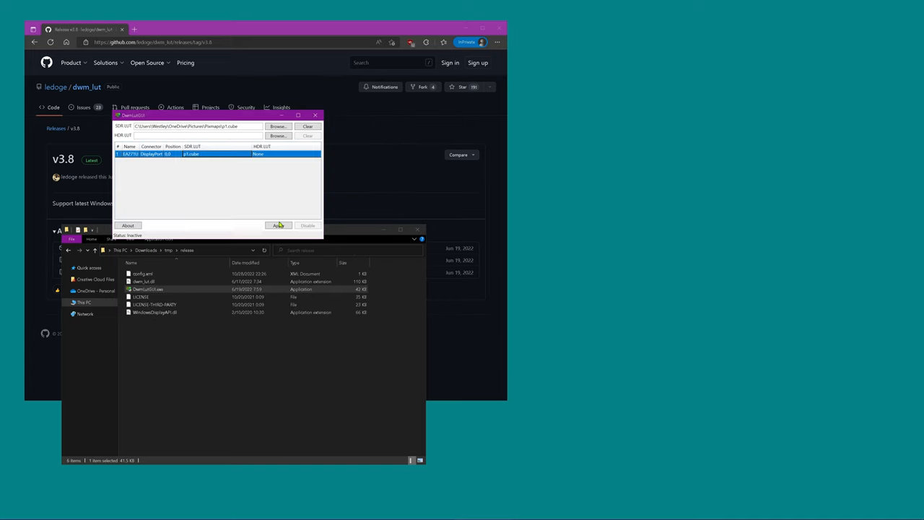
{"action": "left_click", "coordinate": [279, 225]}
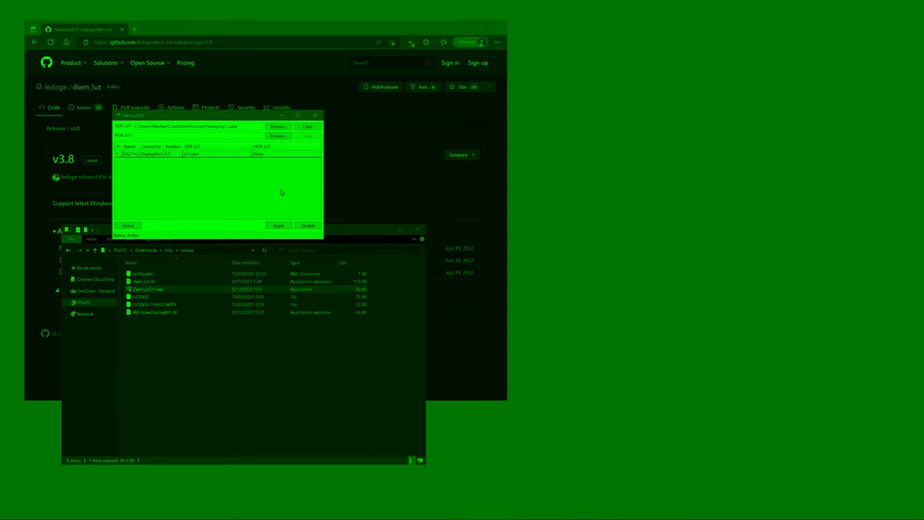
{"action": "mouse_move", "coordinate": [278, 185]}
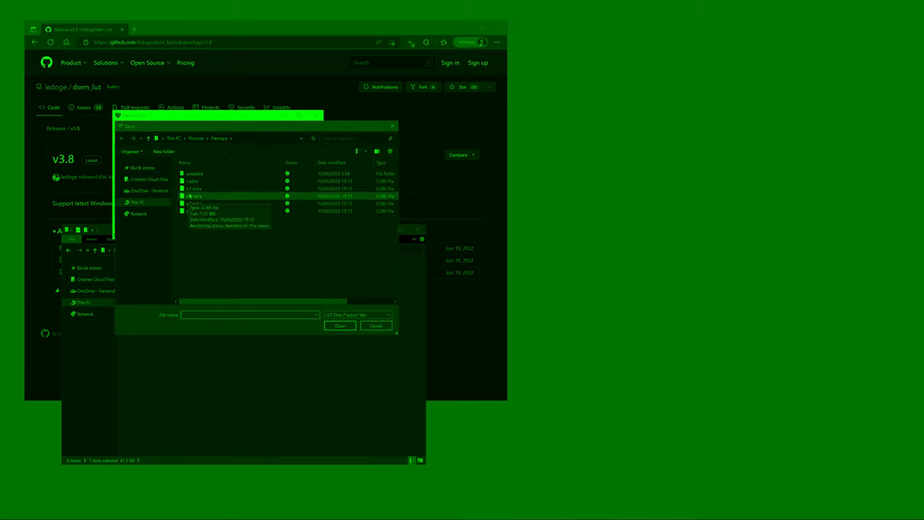
- Load p2.cube, then browse again and load p3.cube as the monitor's SDR LUT
{"action": "left_click", "coordinate": [339, 325]}
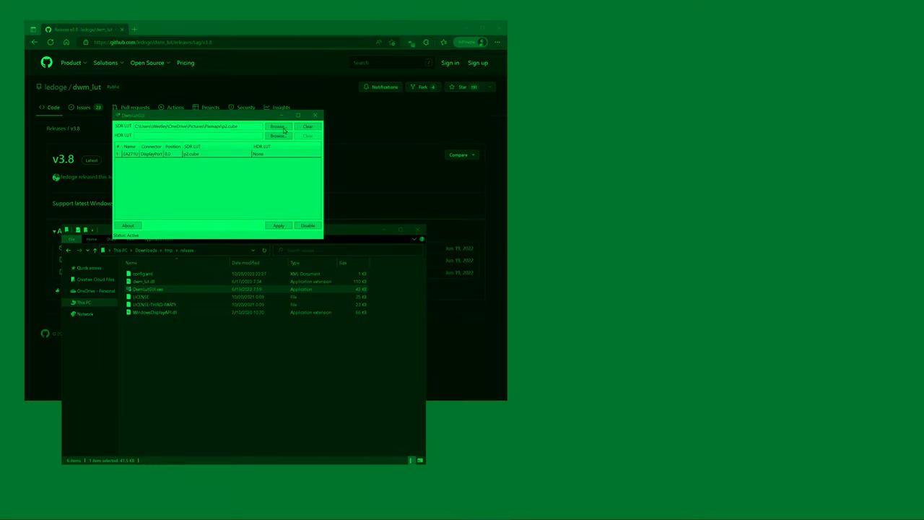
{"action": "left_click", "coordinate": [279, 126]}
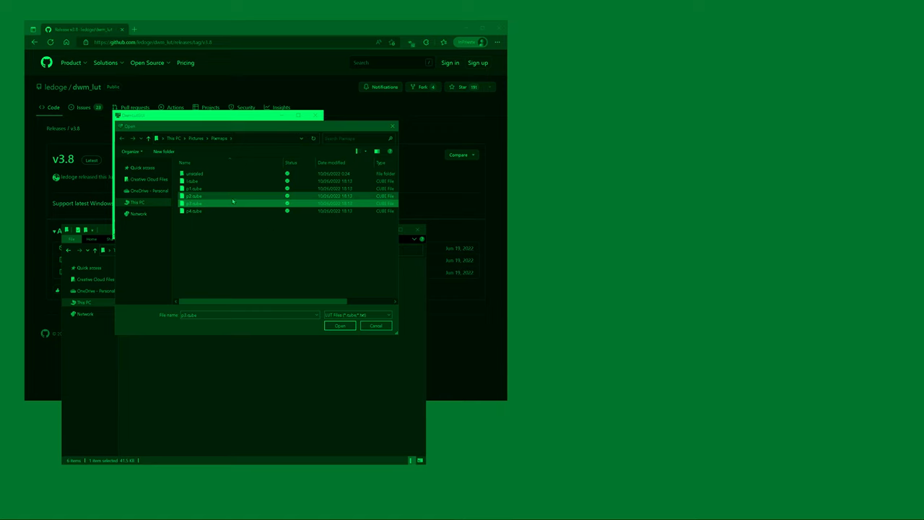
{"action": "left_click", "coordinate": [339, 325]}
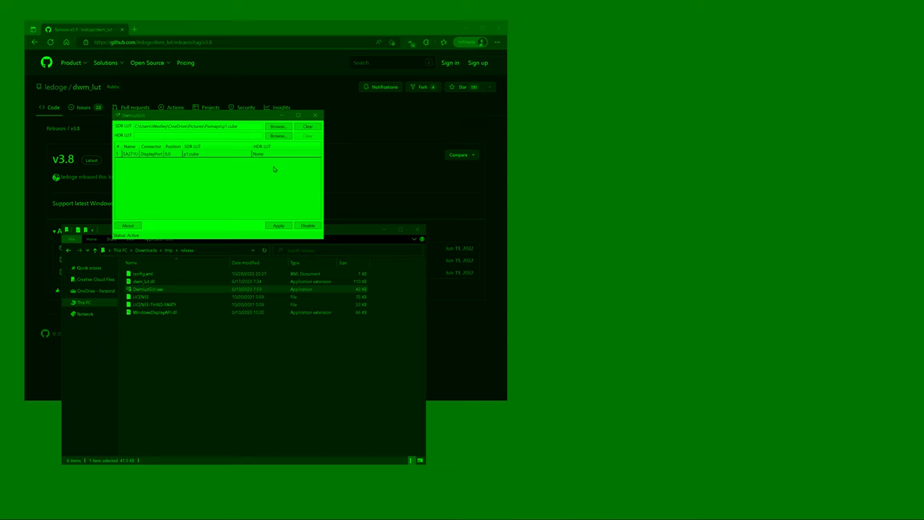
{"action": "mouse_move", "coordinate": [270, 161]}
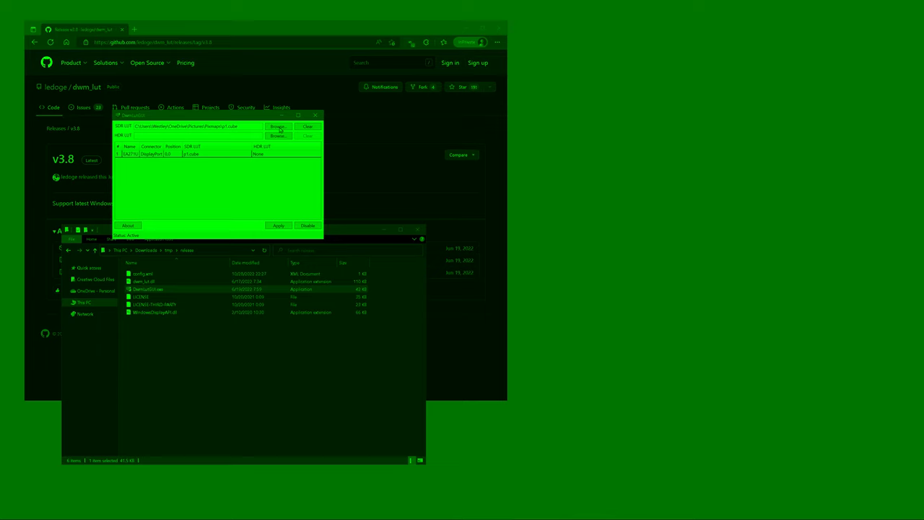
{"action": "mouse_move", "coordinate": [277, 156]}
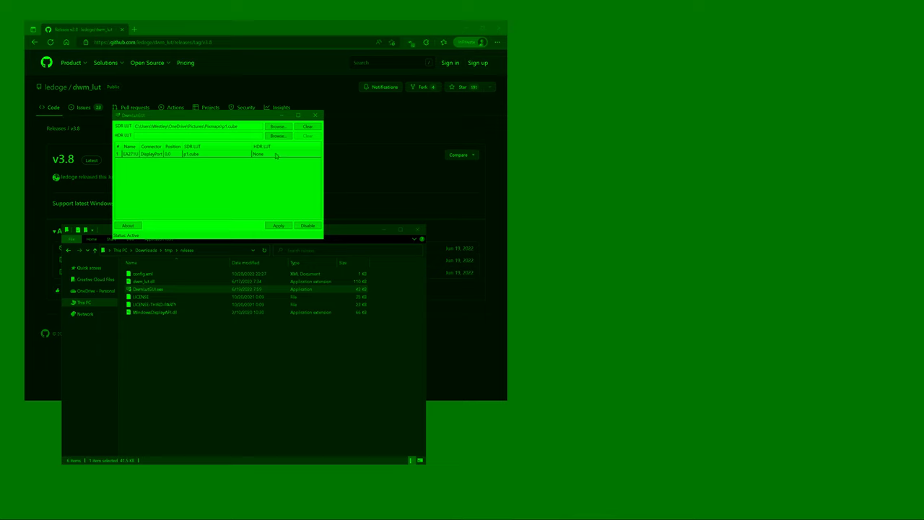
- Load and apply p2.cube, then apply p3.cube to tint the desktop amber
{"action": "left_click", "coordinate": [278, 126]}
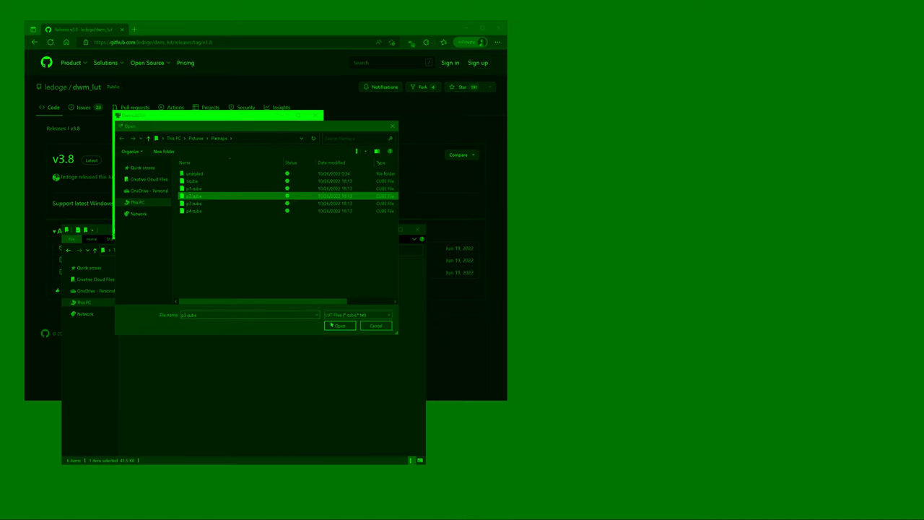
{"action": "left_click", "coordinate": [340, 325]}
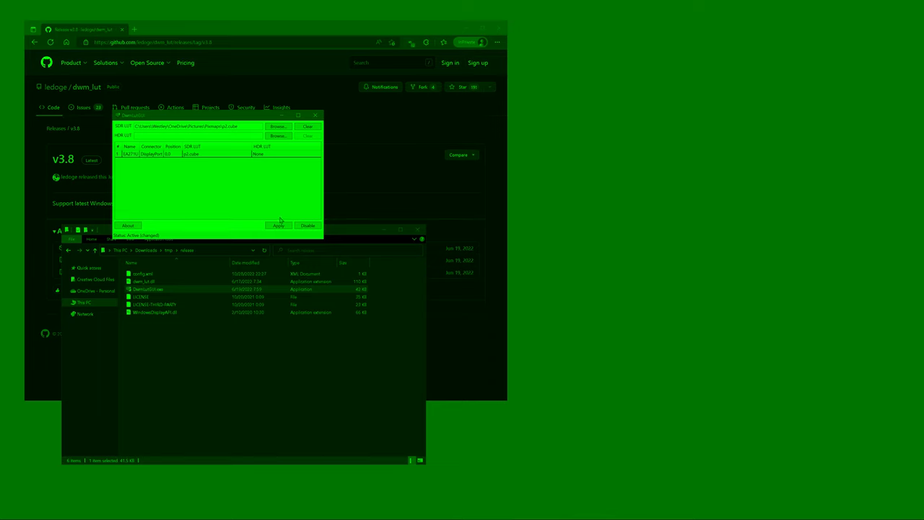
{"action": "left_click", "coordinate": [278, 225]}
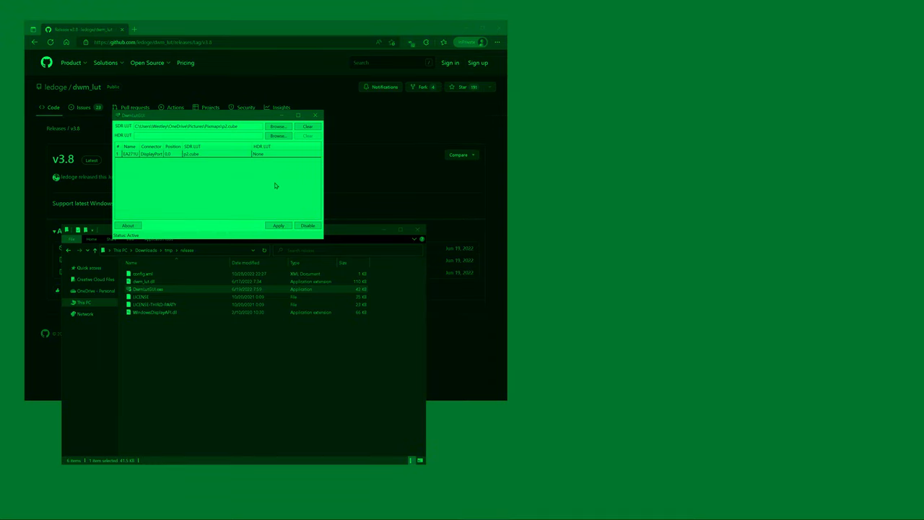
{"action": "mouse_move", "coordinate": [276, 172]}
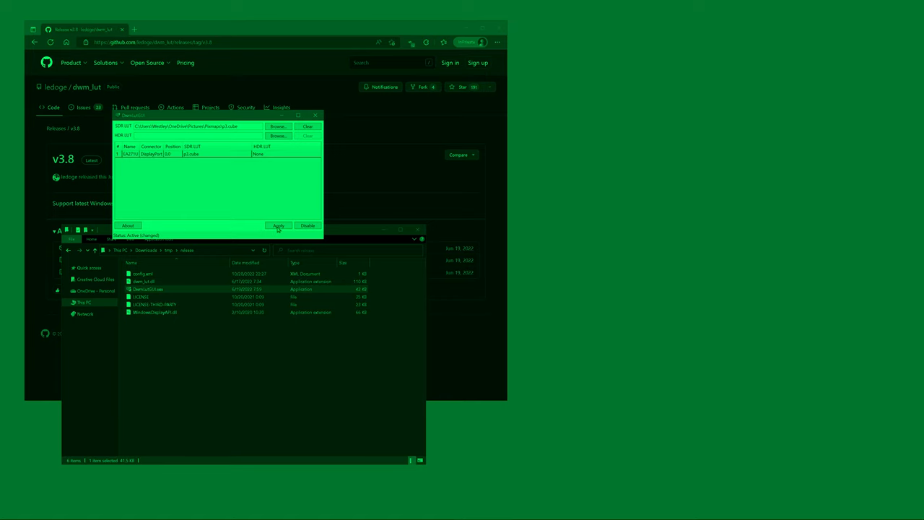
{"action": "left_click", "coordinate": [278, 126]}
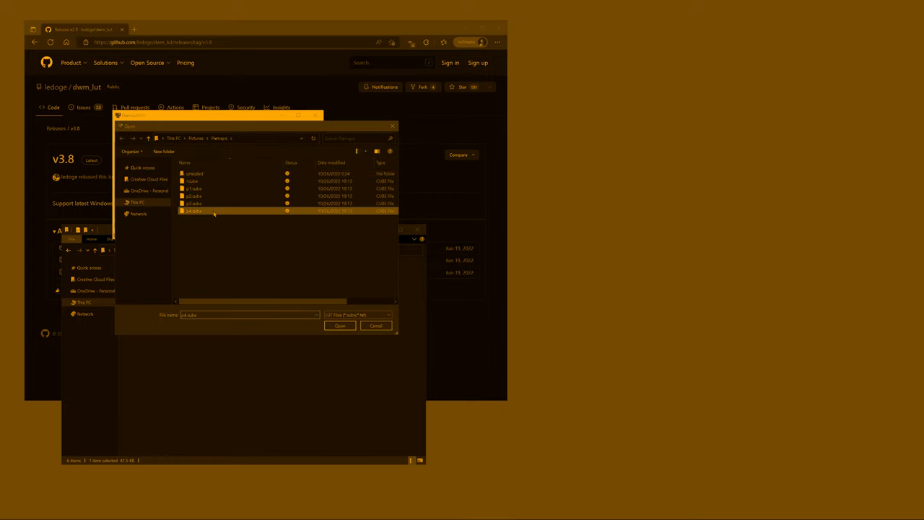
- Open p4.cube as the monitor's SDR LUT, turning the desktop gray
{"action": "left_click", "coordinate": [340, 325]}
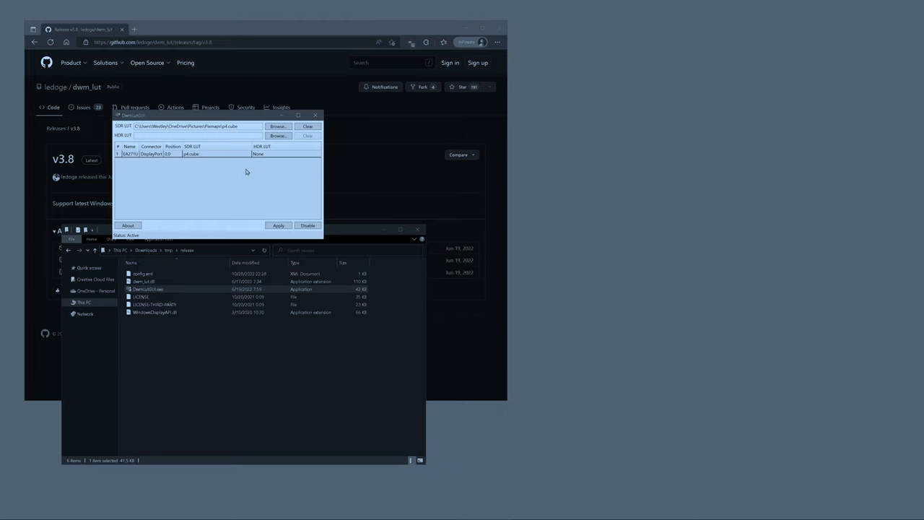
{"action": "mouse_move", "coordinate": [241, 160]}
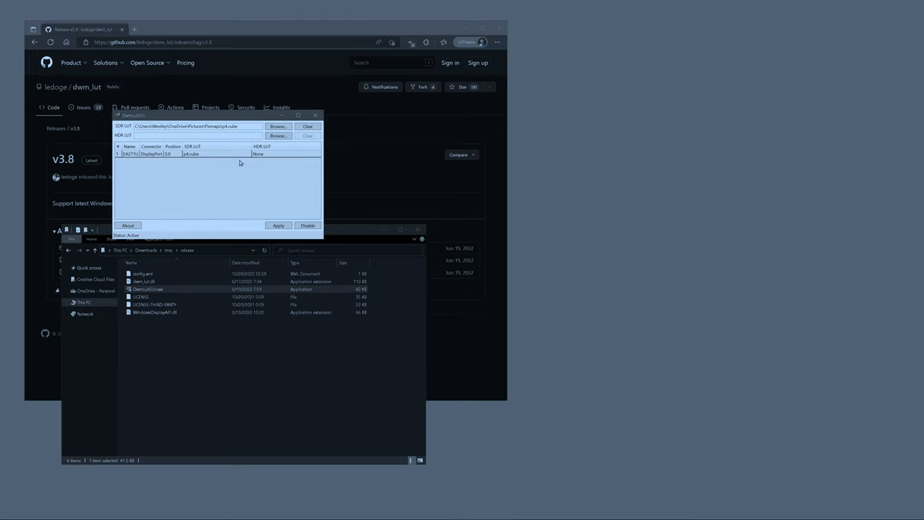
{"action": "mouse_move", "coordinate": [245, 167]}
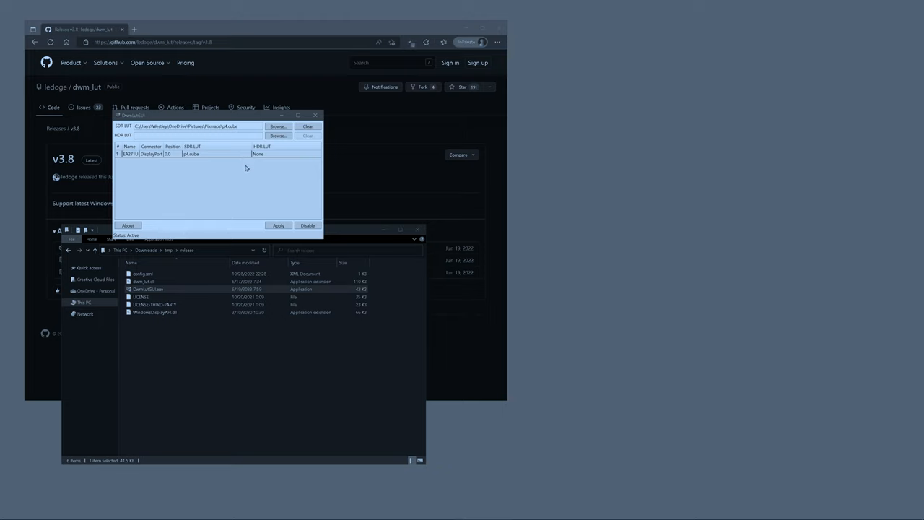
{"action": "mouse_move", "coordinate": [244, 157]}
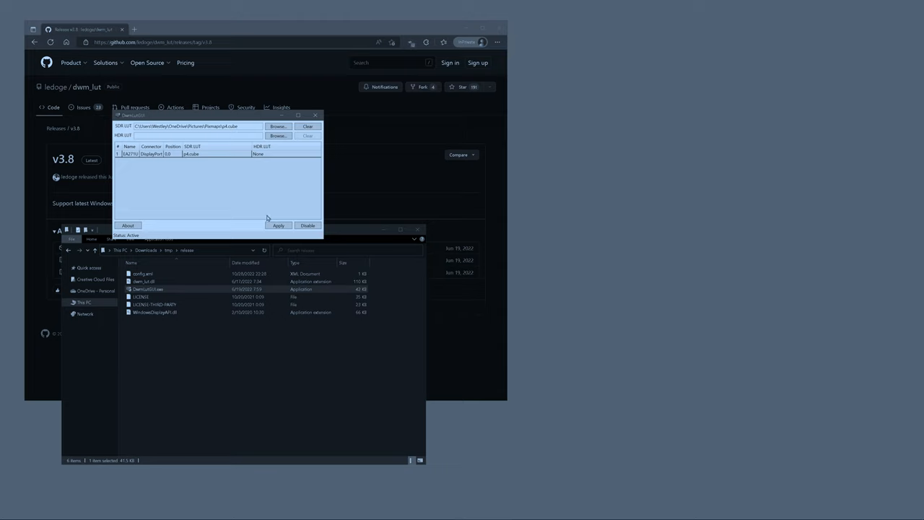
{"action": "mouse_move", "coordinate": [253, 188]}
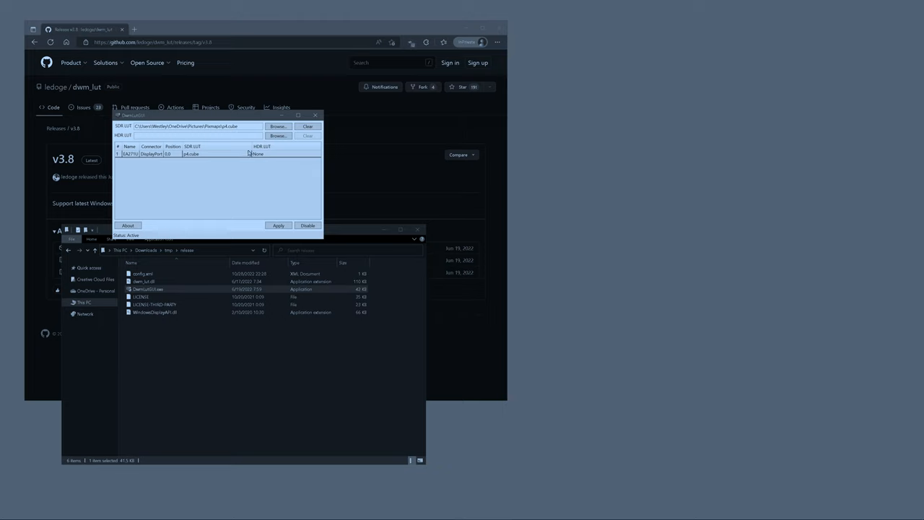
{"action": "mouse_move", "coordinate": [301, 145]}
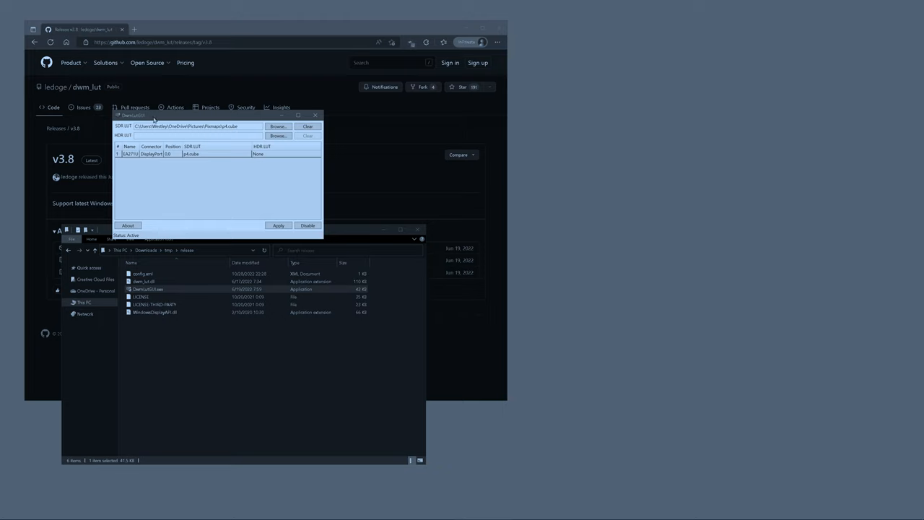
{"action": "mouse_move", "coordinate": [157, 121]}
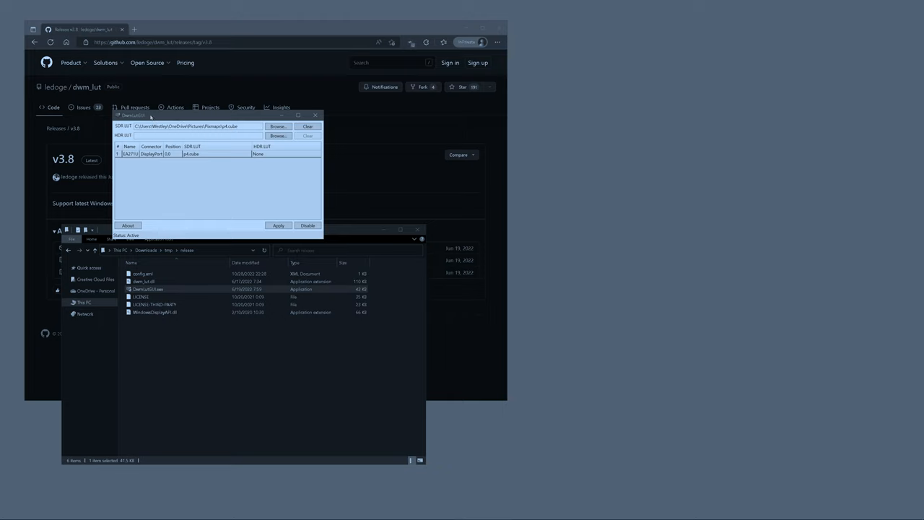
{"action": "mouse_move", "coordinate": [167, 152]}
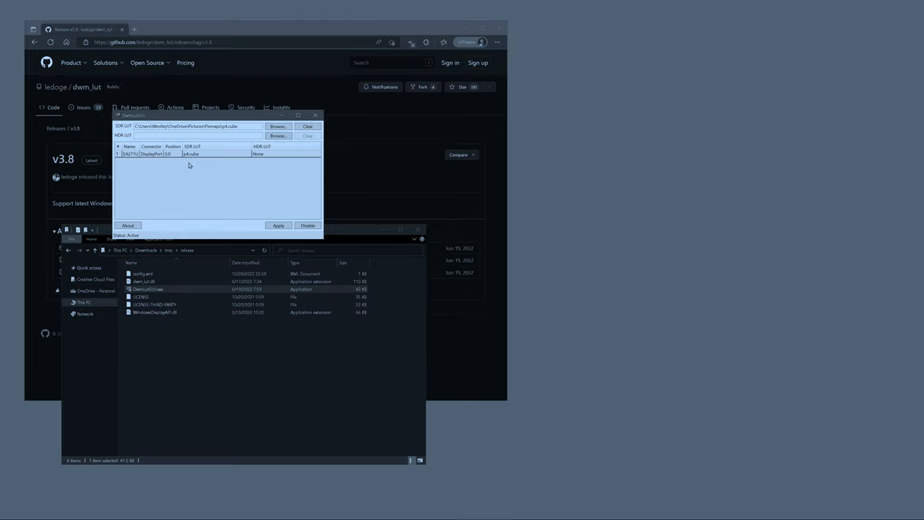
{"action": "mouse_move", "coordinate": [186, 163]}
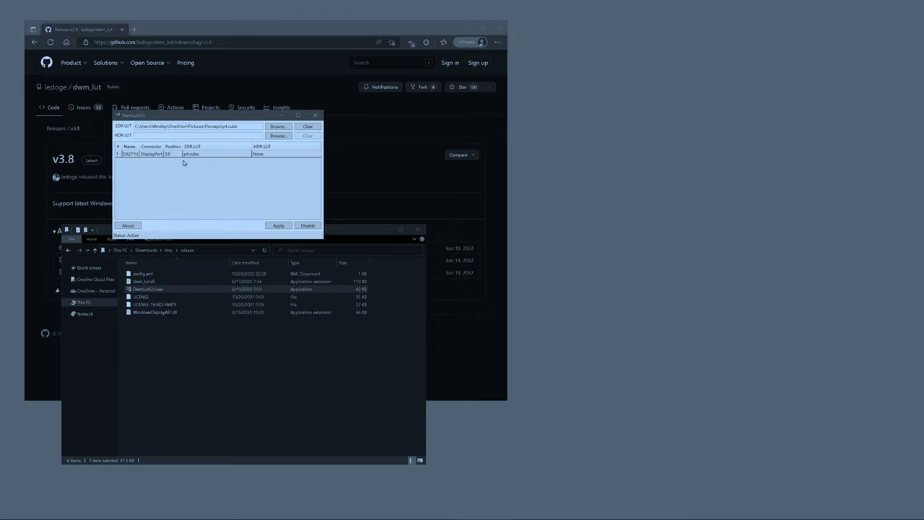